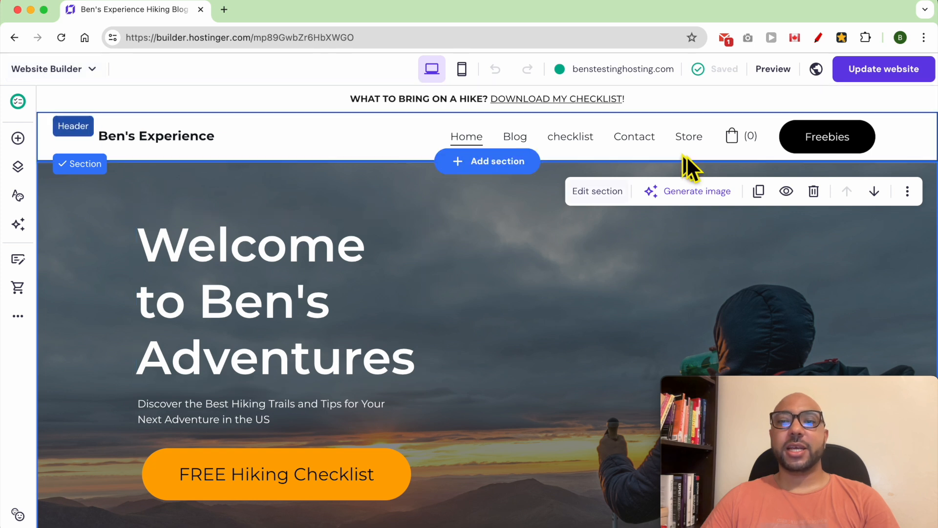
Step: Open the hiking site's Store page, with its product images, in the editor
click(688, 136)
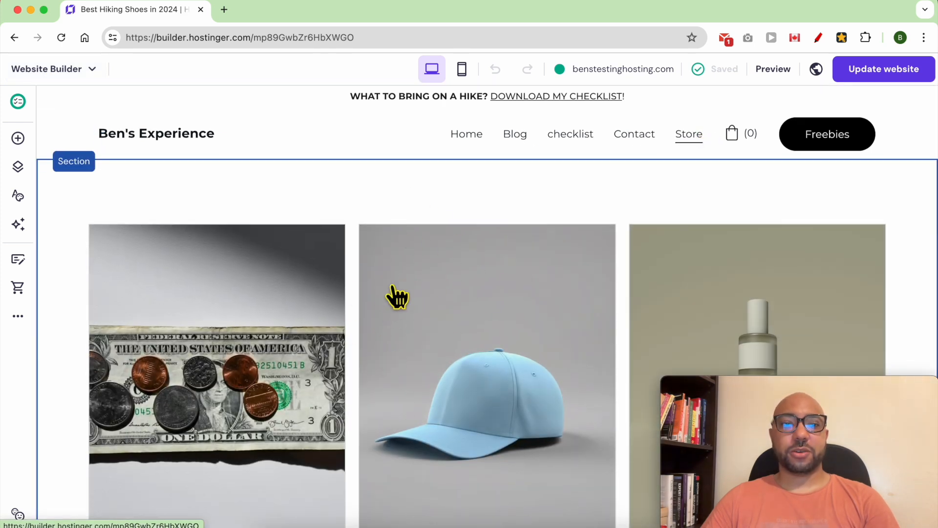
mouse_move(18, 284)
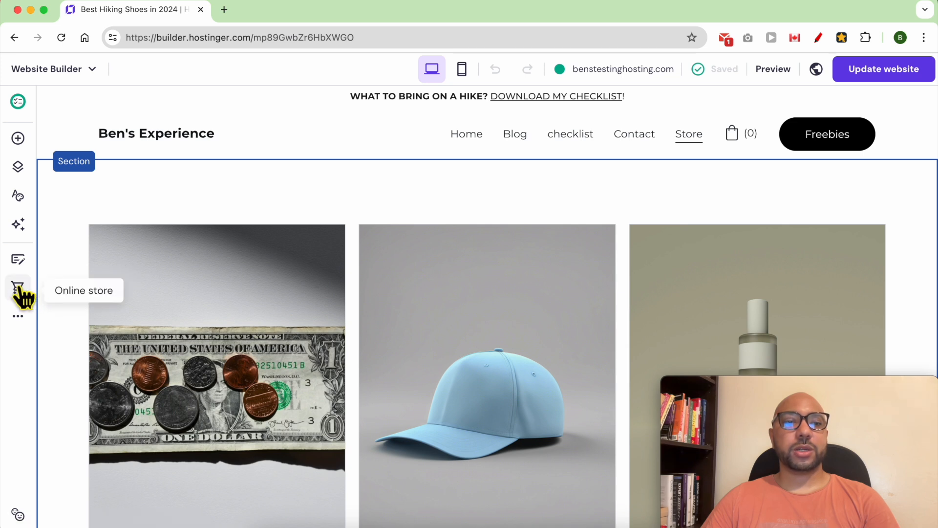
Step: Remove the online store from the site and confirm the permanent deletion
click(18, 287)
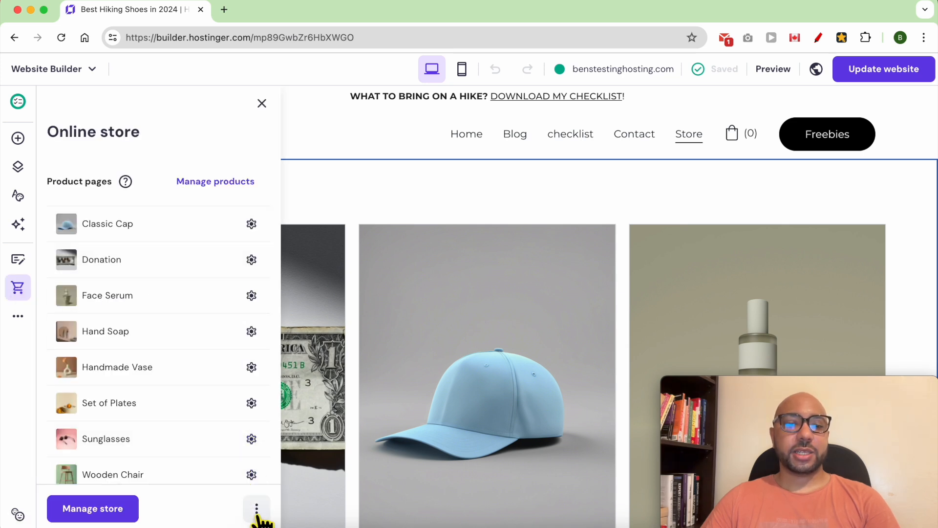
click(255, 508)
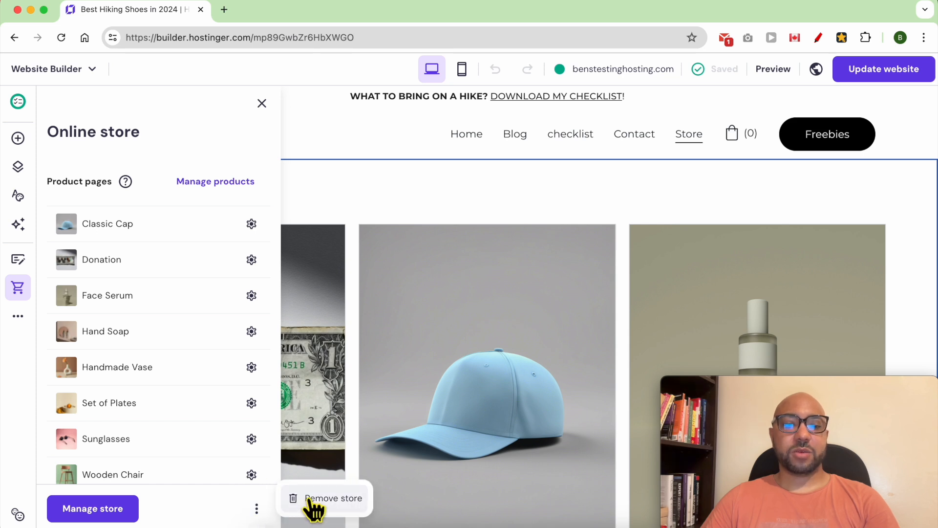
click(332, 497)
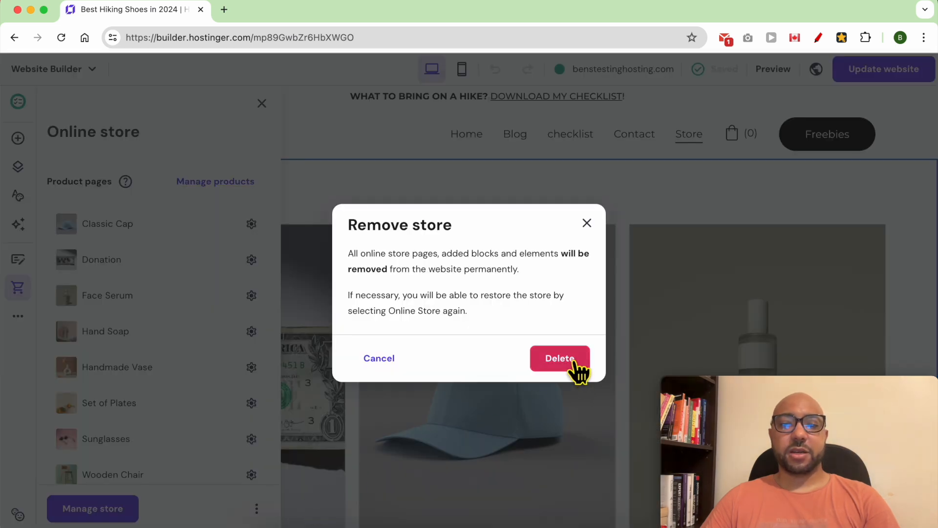
click(560, 358)
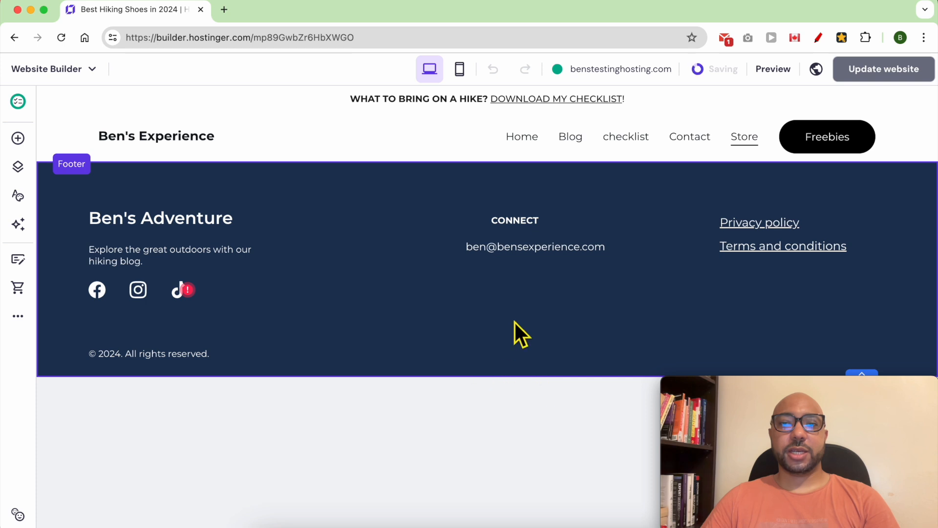
mouse_move(437, 225)
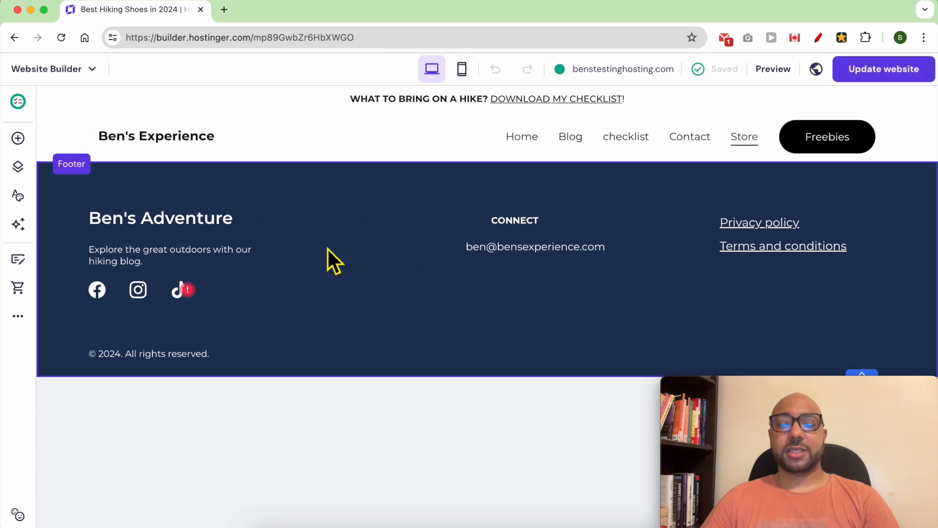
Step: Update the website with the store removal and view the published live site
click(698, 69)
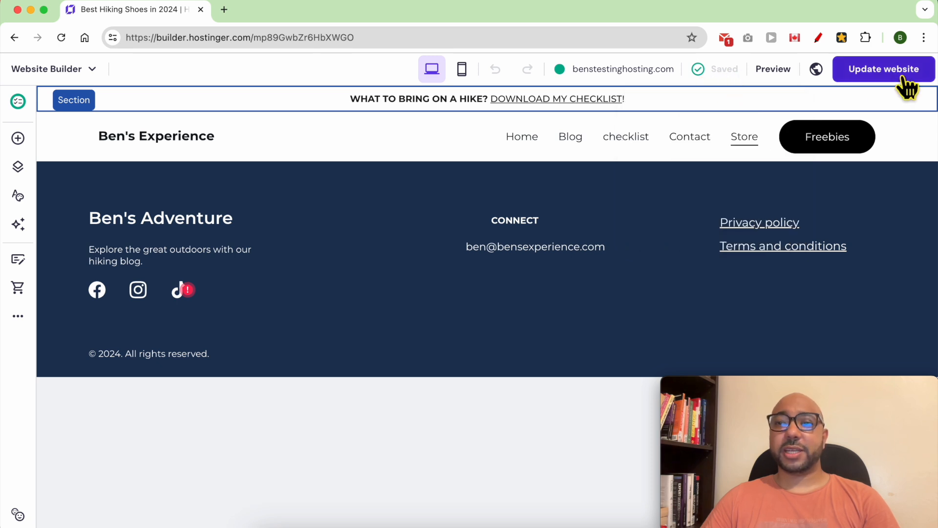
click(884, 69)
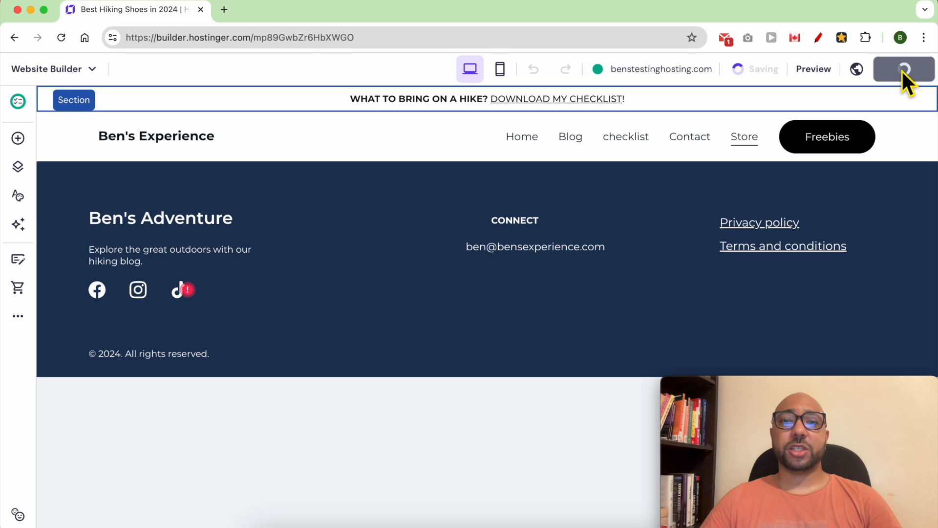
click(904, 69)
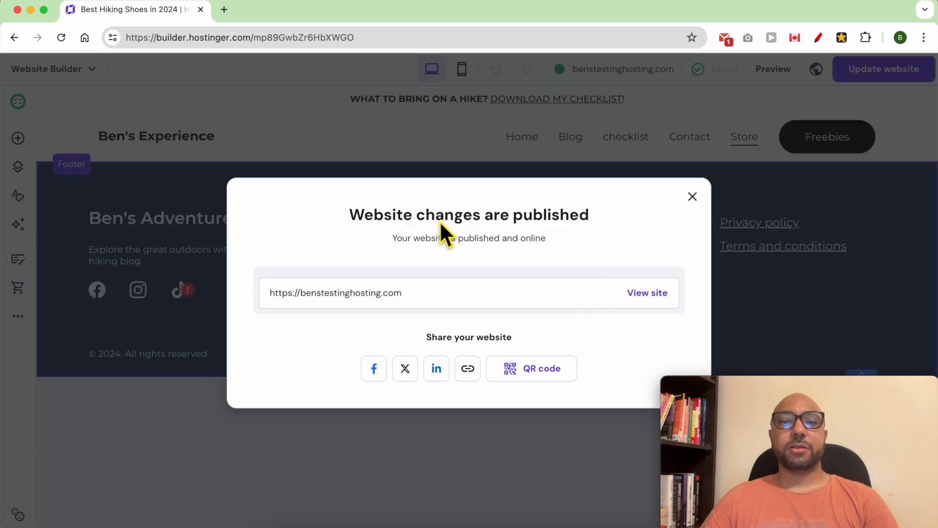
click(646, 292)
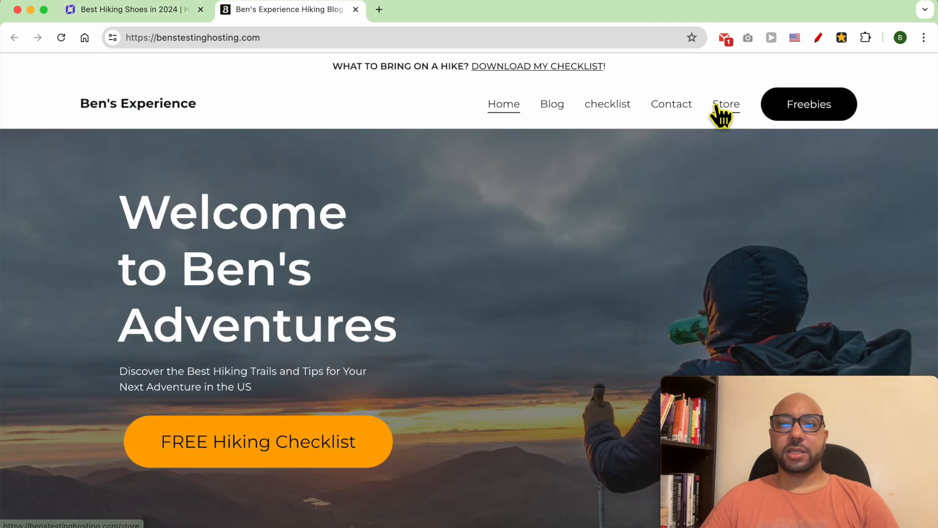
Step: Check that the live Store page shows only header and footer, then return to the builder
click(726, 104)
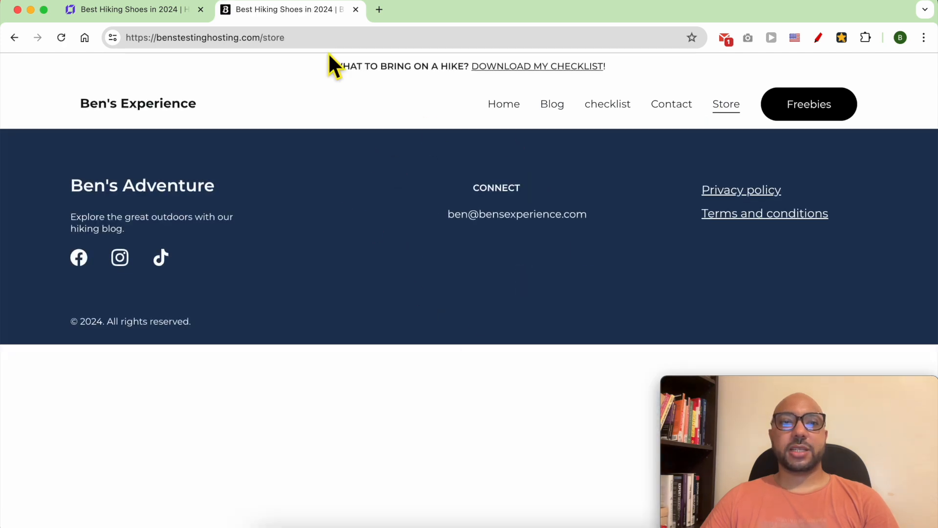
click(504, 104)
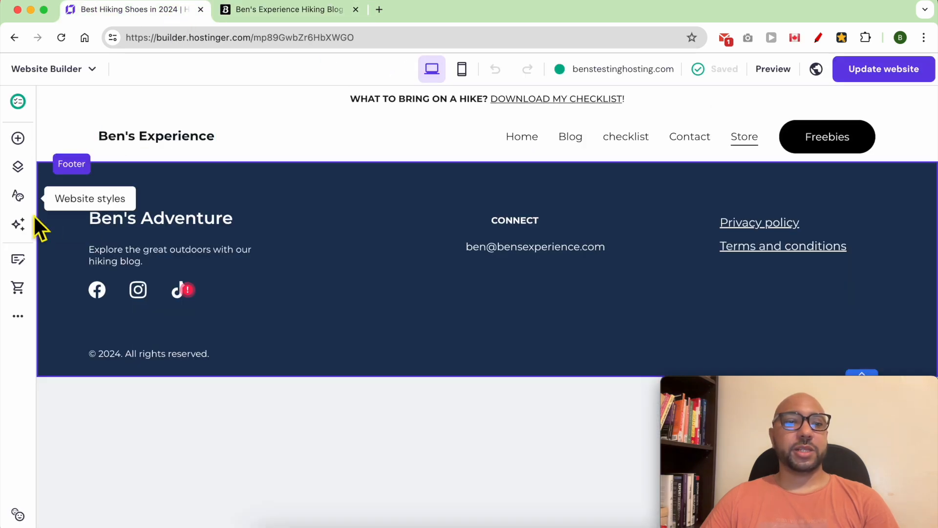
Step: Delete the Store page, leaving Home, Blog, checklist and Contact, and update the website
click(18, 167)
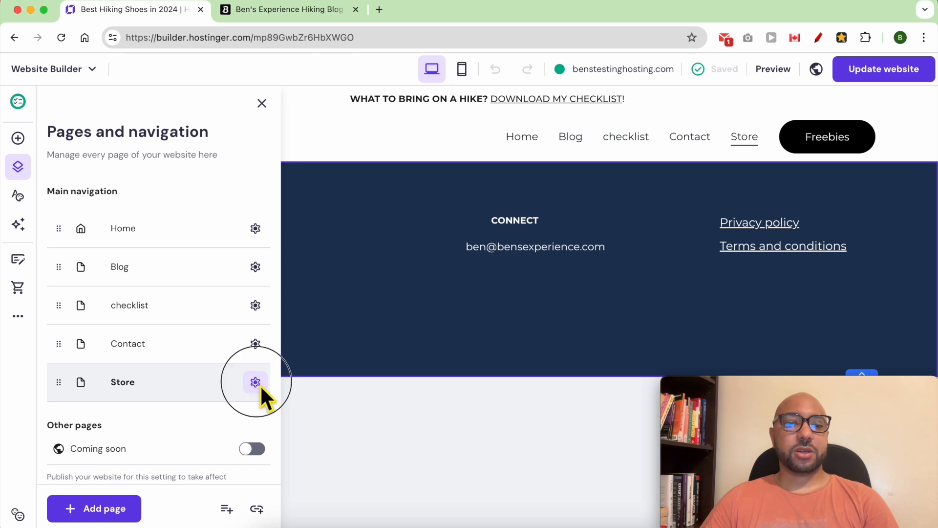
click(255, 382)
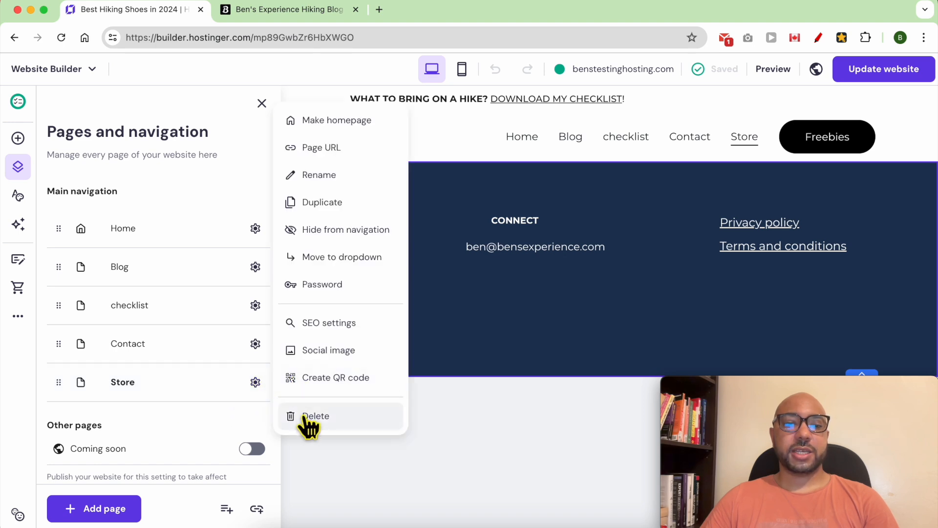
click(315, 416)
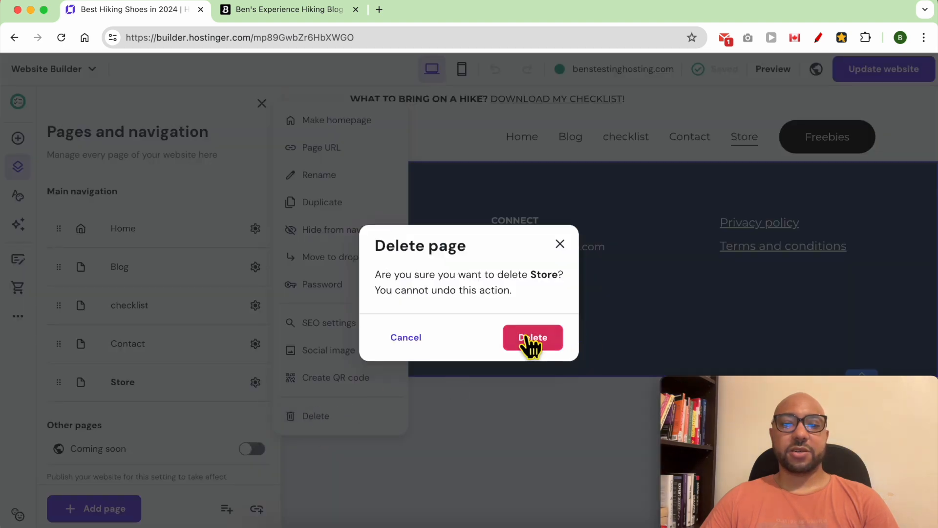
click(532, 337)
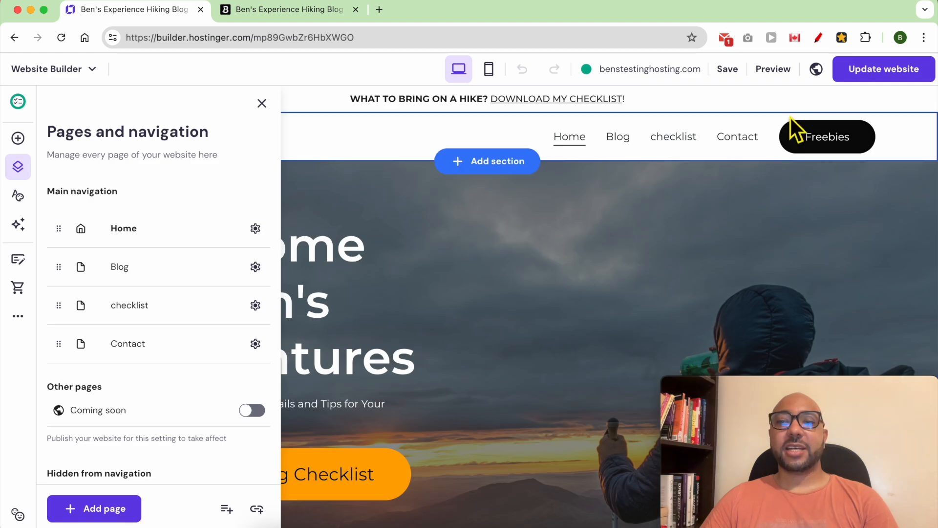
mouse_move(715, 151)
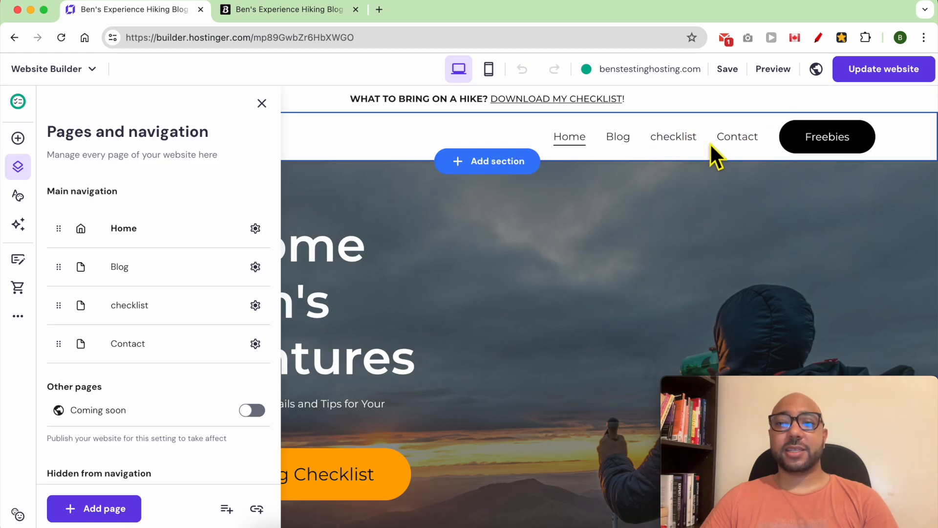
mouse_move(684, 141)
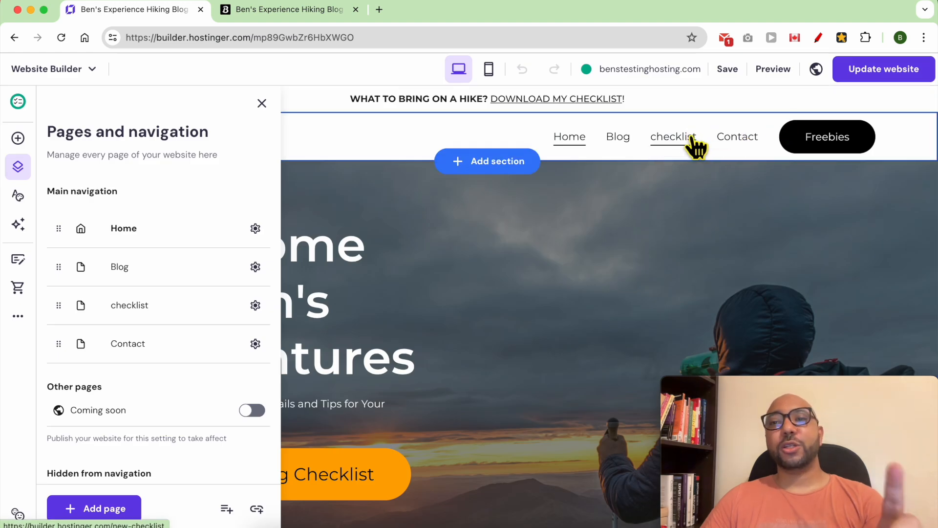
click(261, 104)
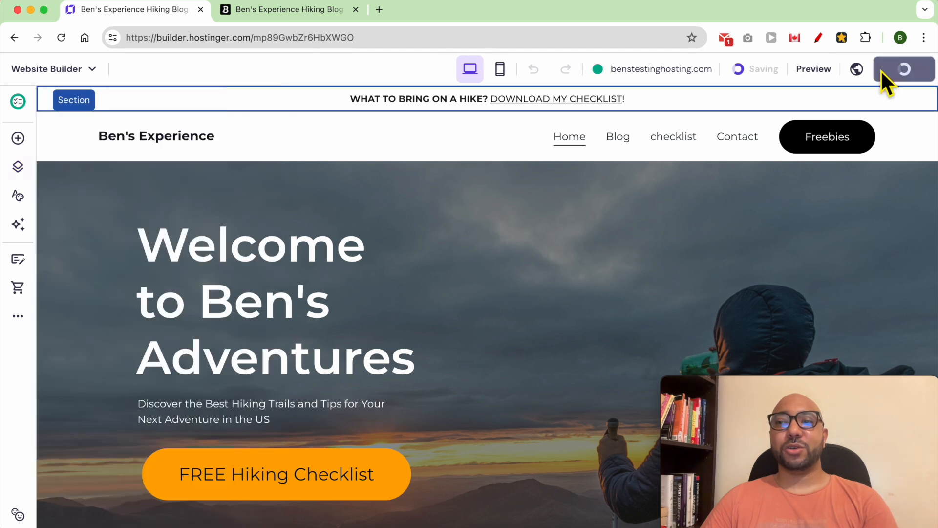